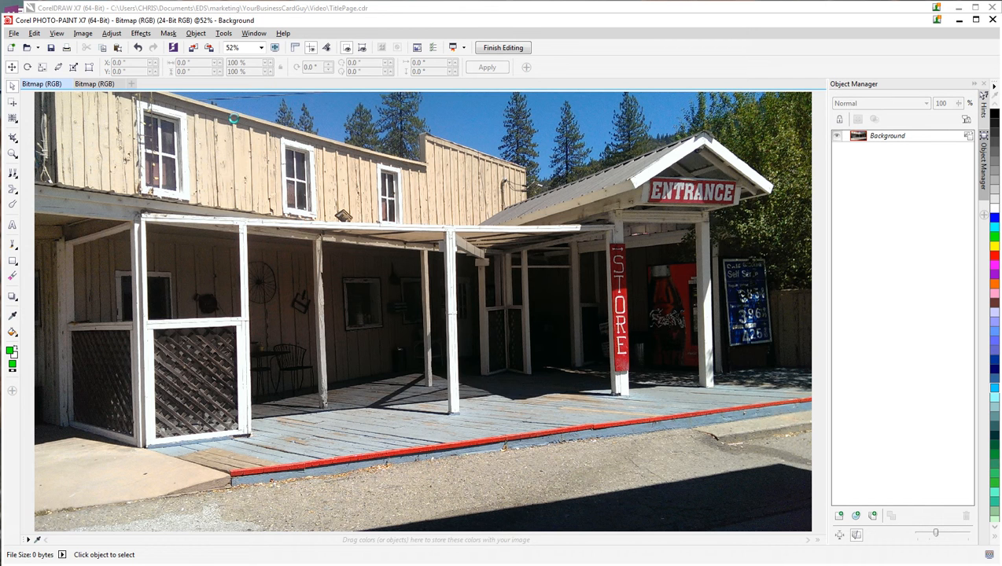
Open the Time Machine vintage filter from the Effects > Camera menu on the storefront photo
left_click(141, 33)
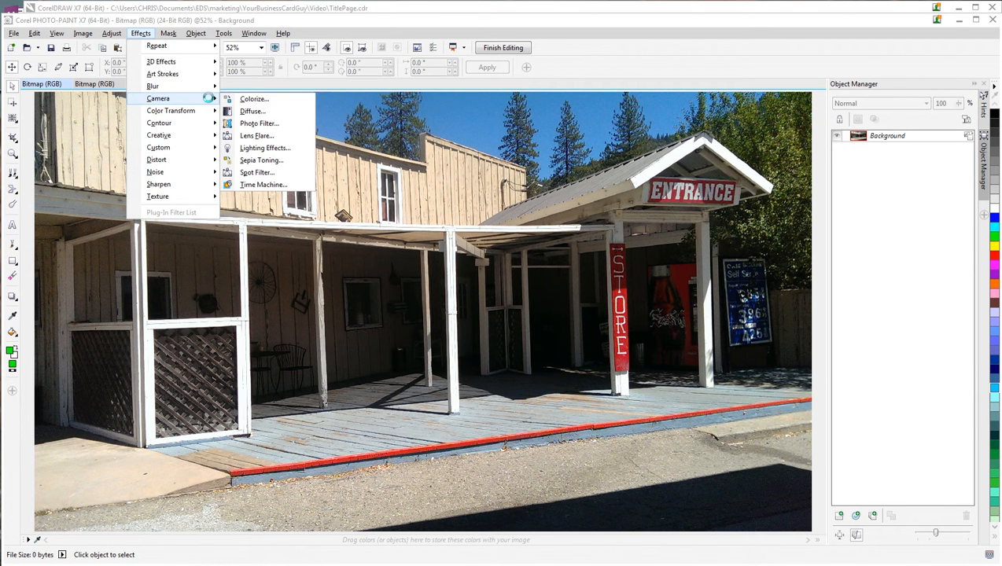
mouse_move(264, 184)
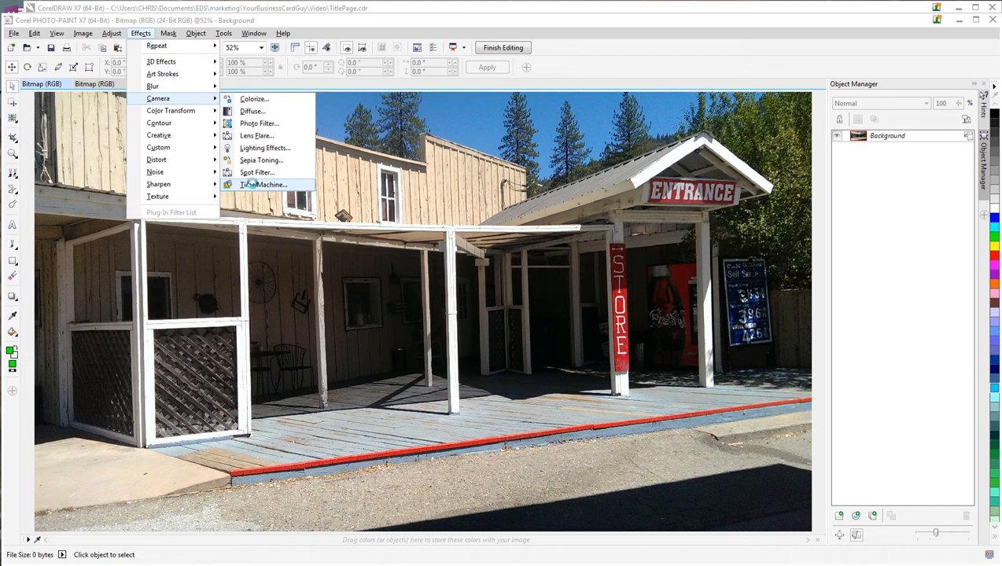
left_click(264, 184)
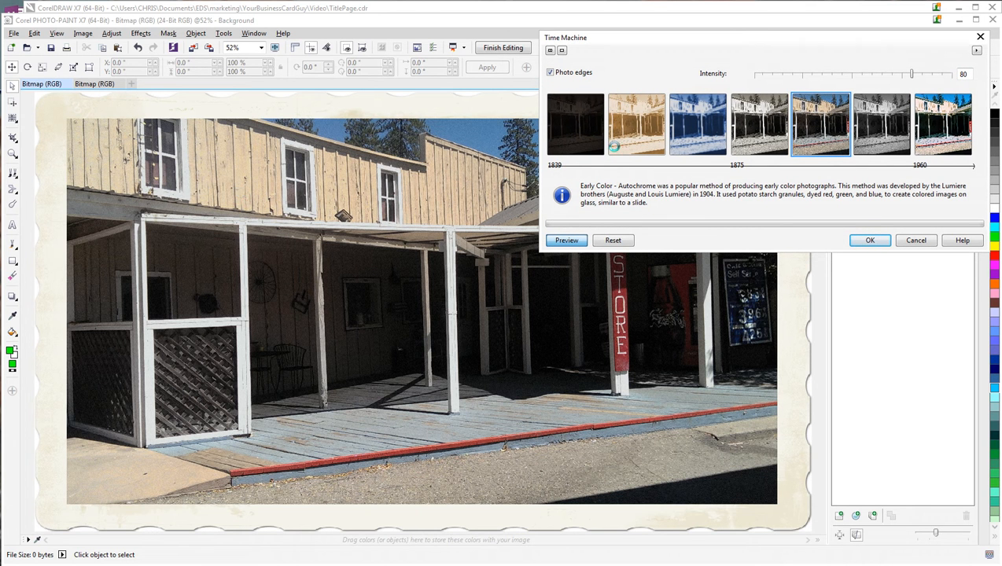
Select the 1839 Daguerreotype preset thumbnail in the Time Machine dialog
left_click(575, 125)
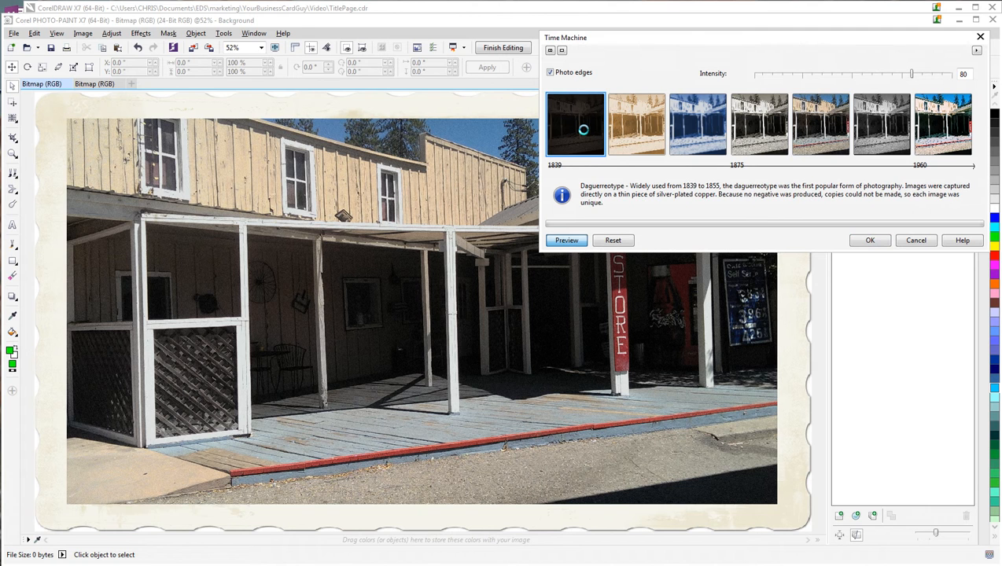
Choose the Albumen preset with photo edges off and intensity set to 41
left_click(566, 240)
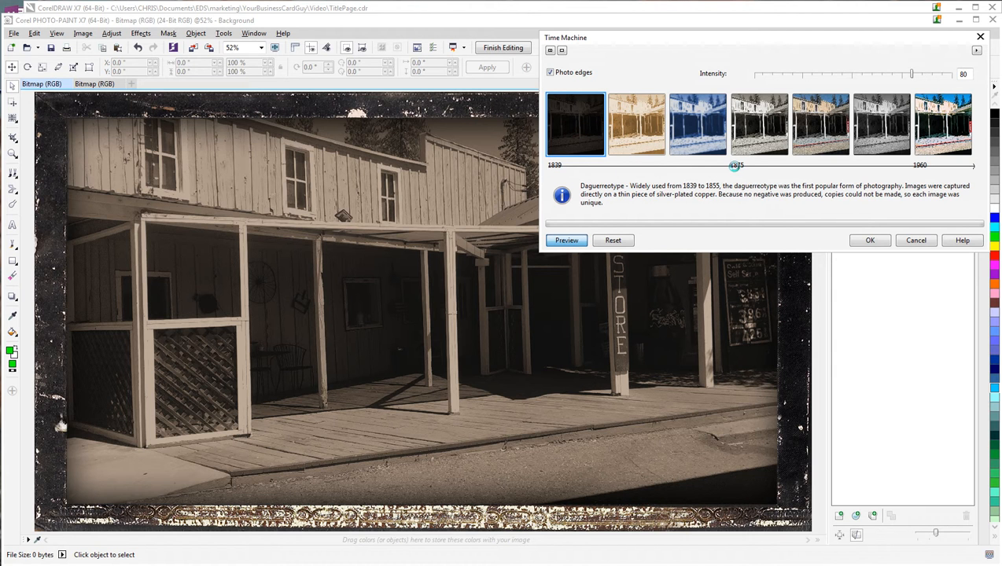
left_click_drag(734, 165, 918, 165)
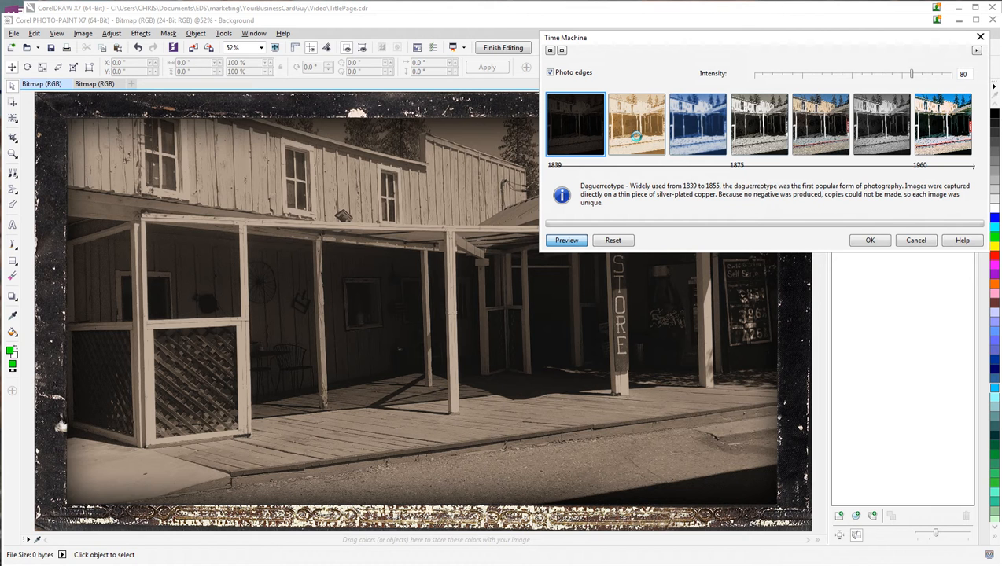
left_click(637, 125)
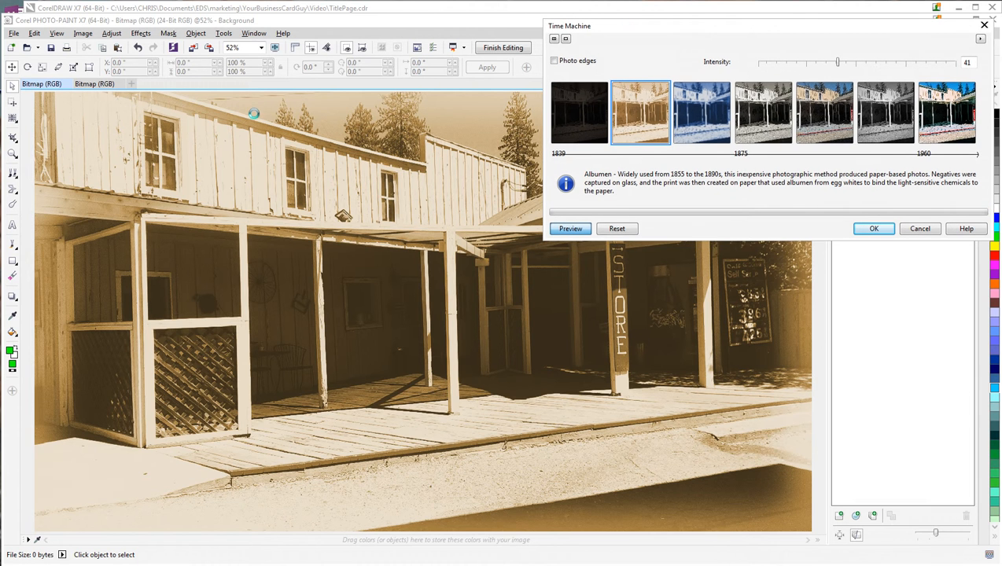
Switch to the blue Cyanotype preset, ending with photo edges unchecked
left_click(554, 60)
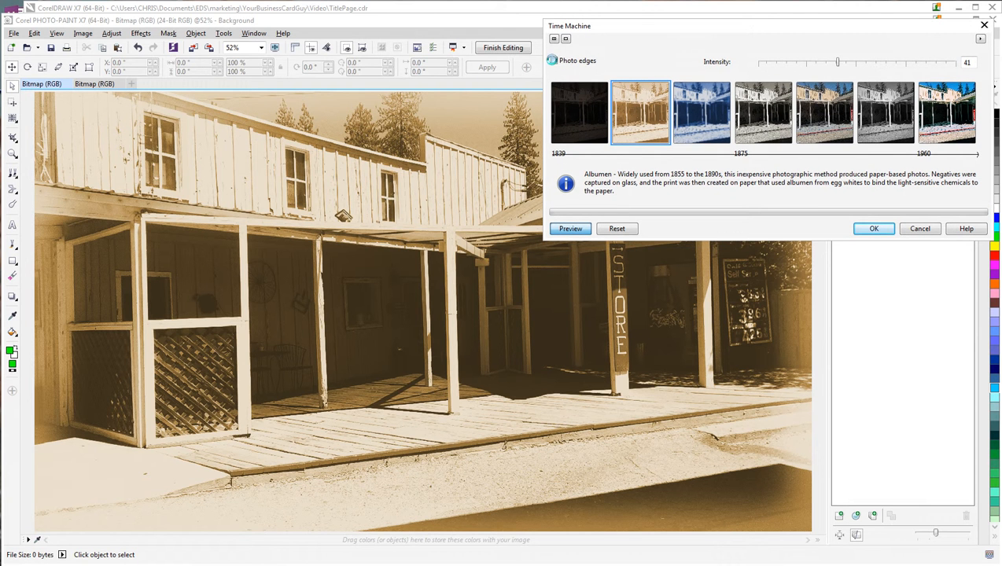
left_click(554, 60)
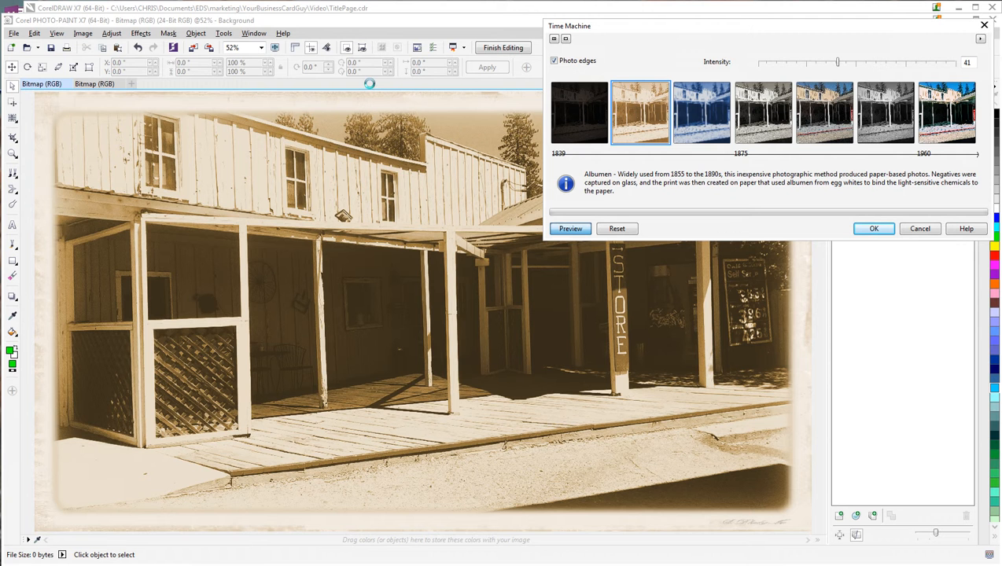
left_click(701, 113)
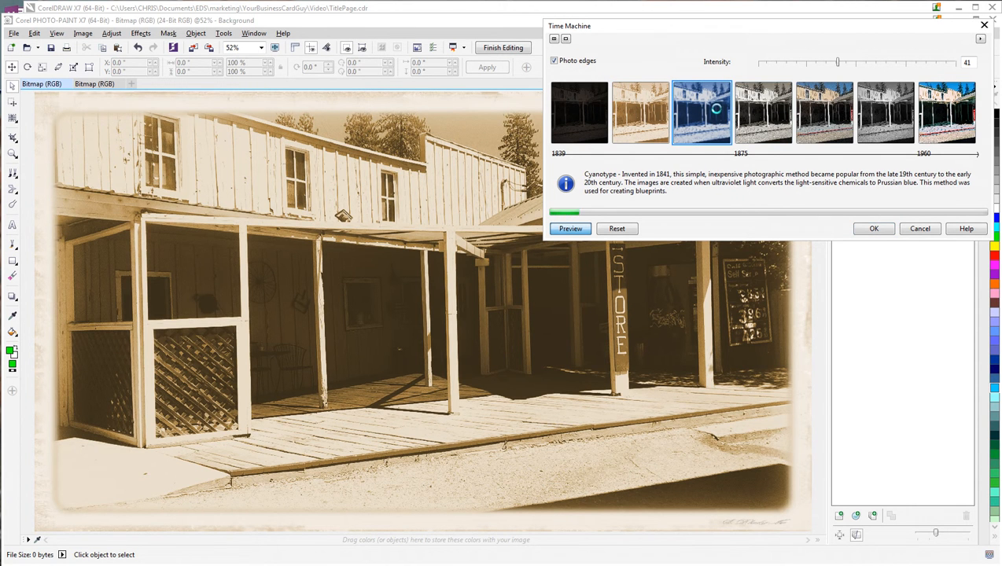
left_click(571, 228)
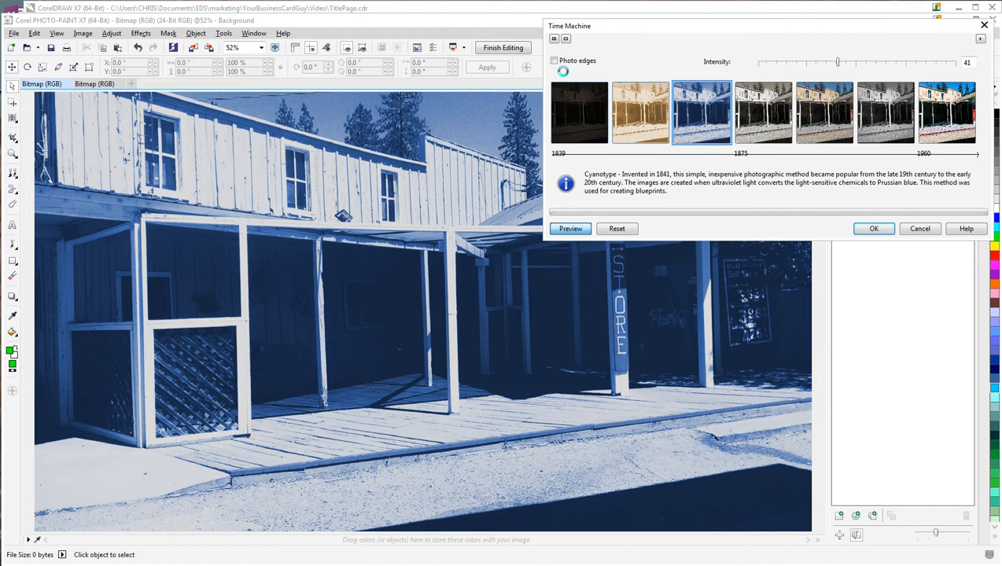
Preview Platinum with photo edges at intensity 85, then pick Cross Process
left_click(554, 60)
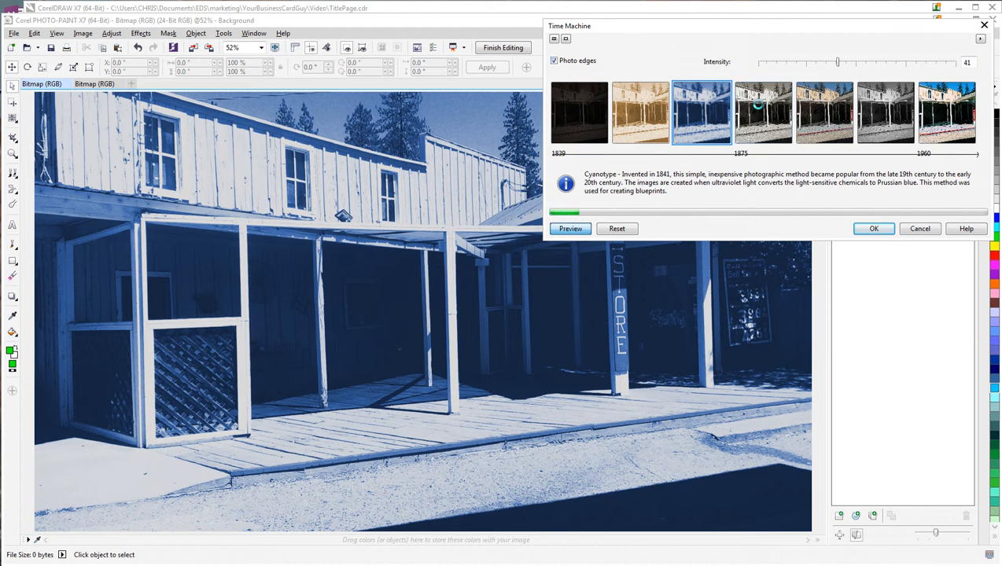
left_click(762, 113)
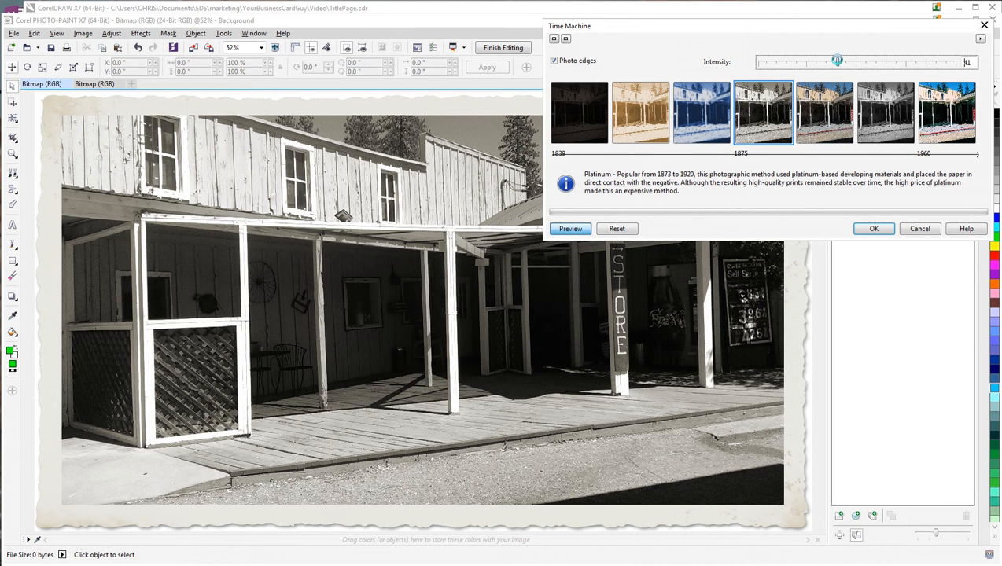
left_click_drag(838, 62, 926, 62)
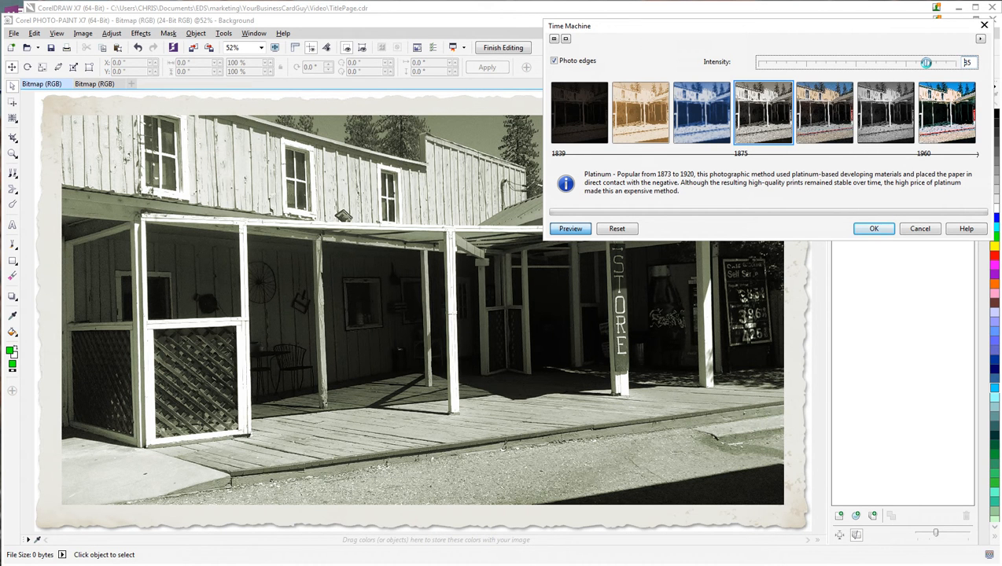
left_click(947, 112)
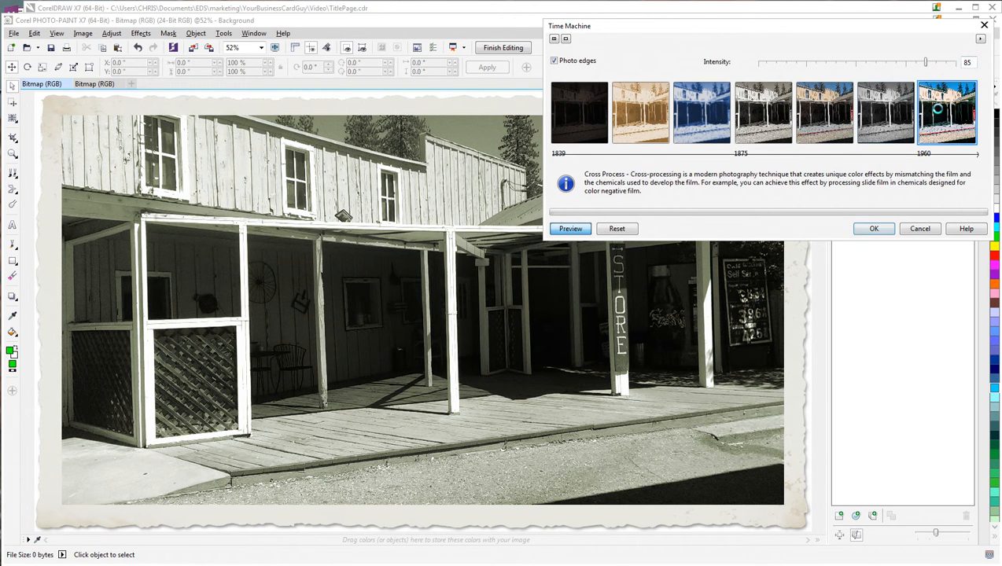
Lower Cross Process intensity to 24, then 7, and select Early Color
left_click(571, 228)
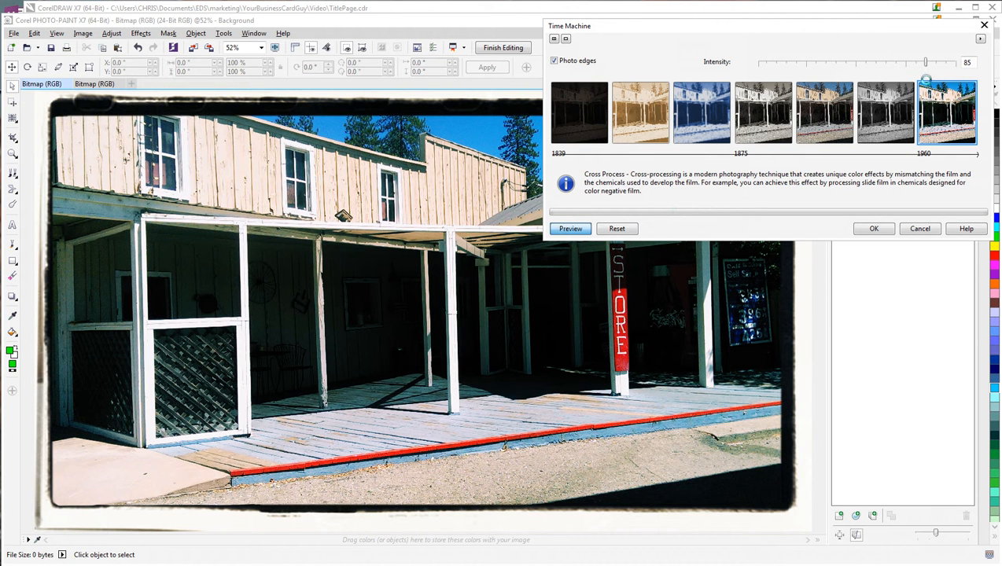
left_click_drag(926, 63, 804, 66)
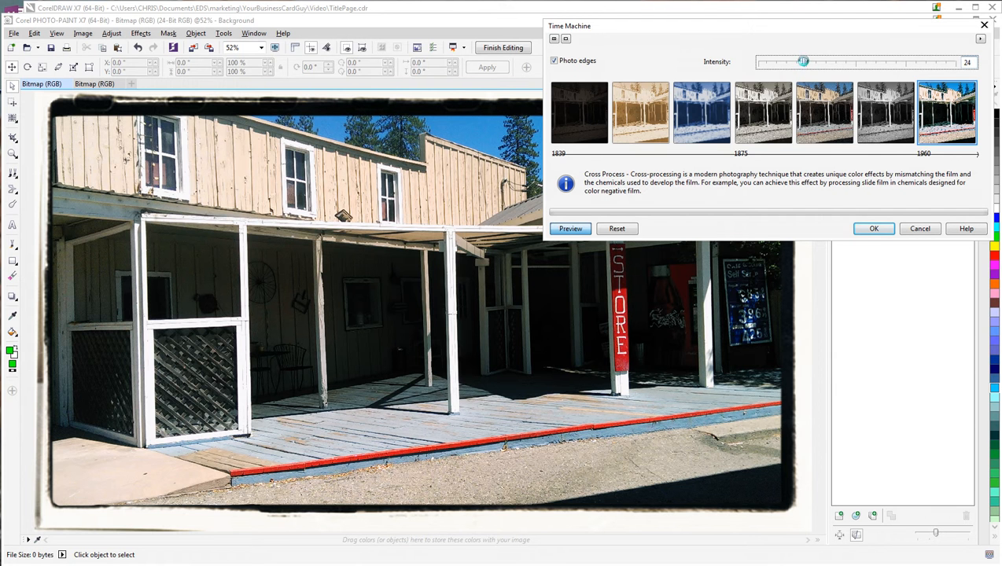
left_click_drag(803, 62, 769, 62)
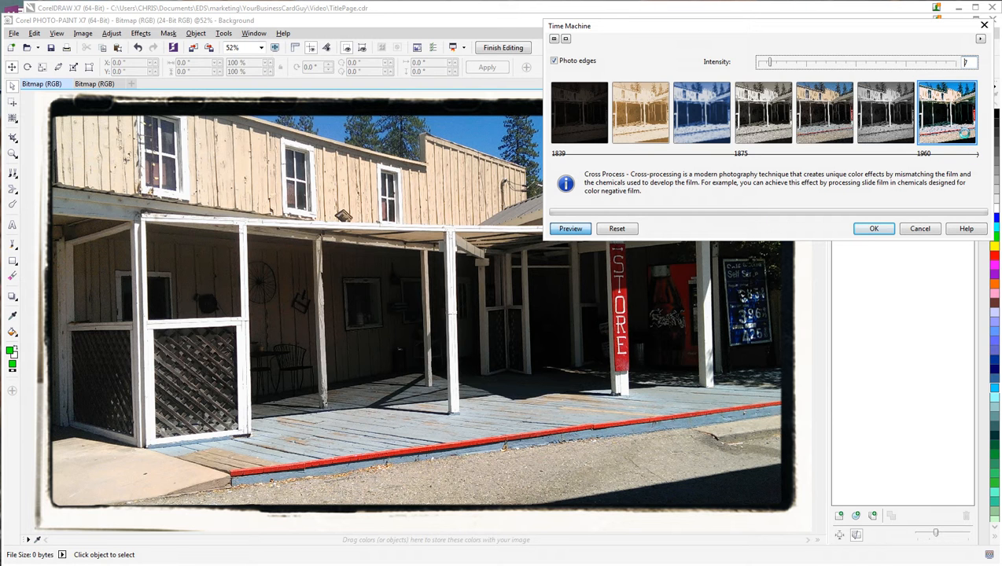
left_click(824, 113)
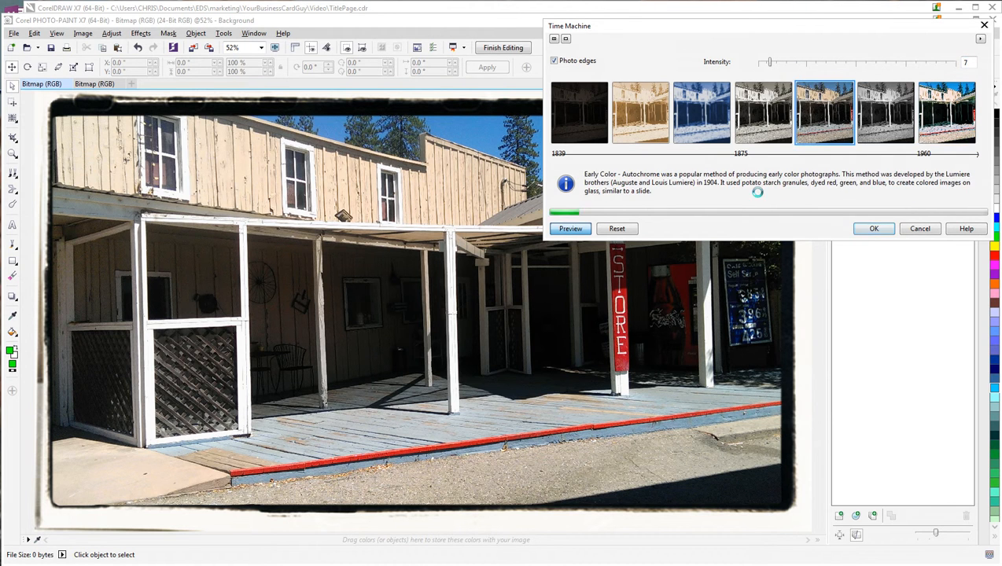